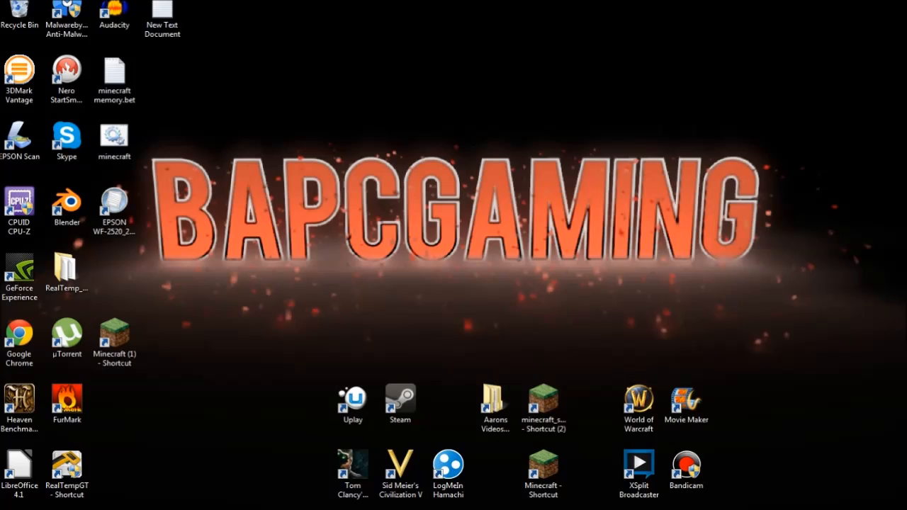
# Step: Launch the second Minecraft shortcut and accept the unverified publisher warning
pyautogui.click(543, 404)
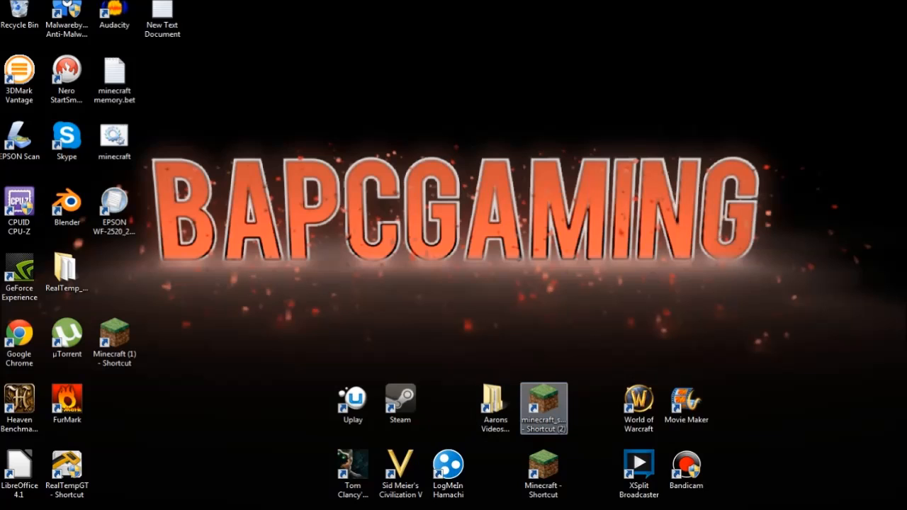
pyautogui.doubleClick(543, 407)
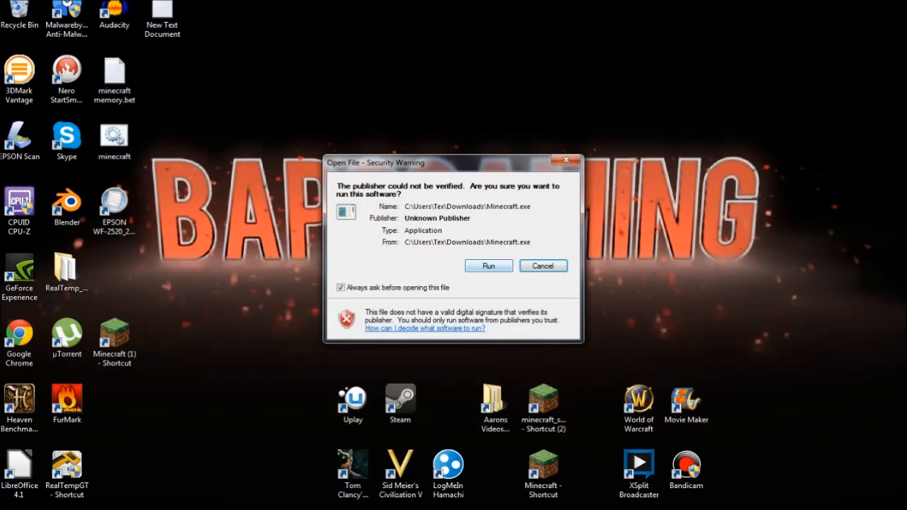
pyautogui.click(488, 266)
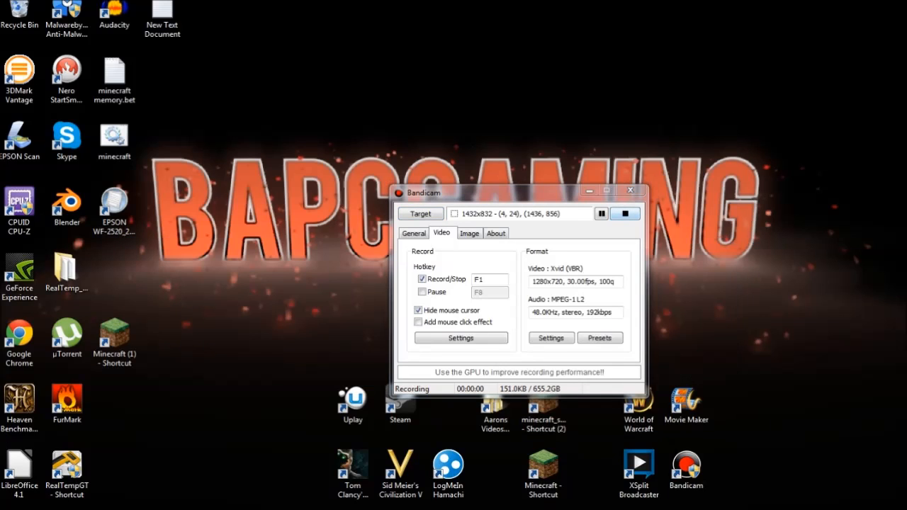
pyautogui.click(629, 190)
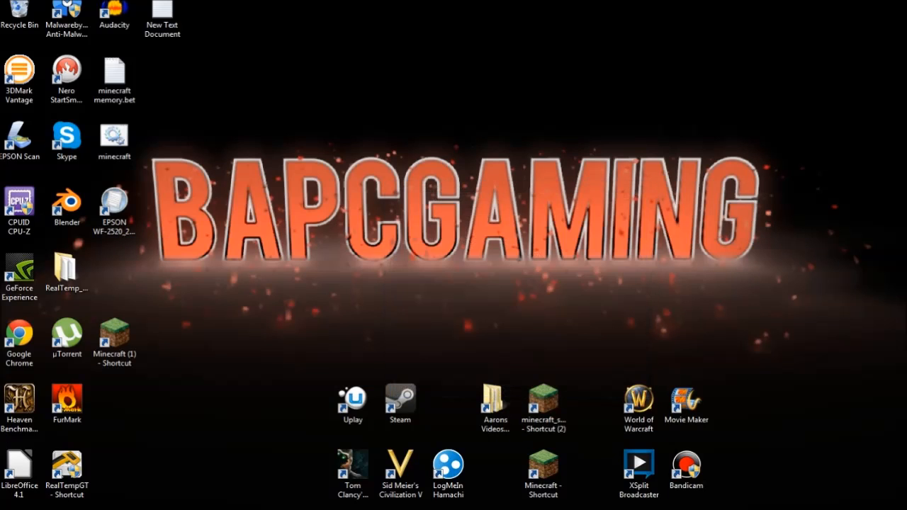
# Step: Launch Minecraft from the other shortcut and allow the unverified program to run
pyautogui.click(543, 471)
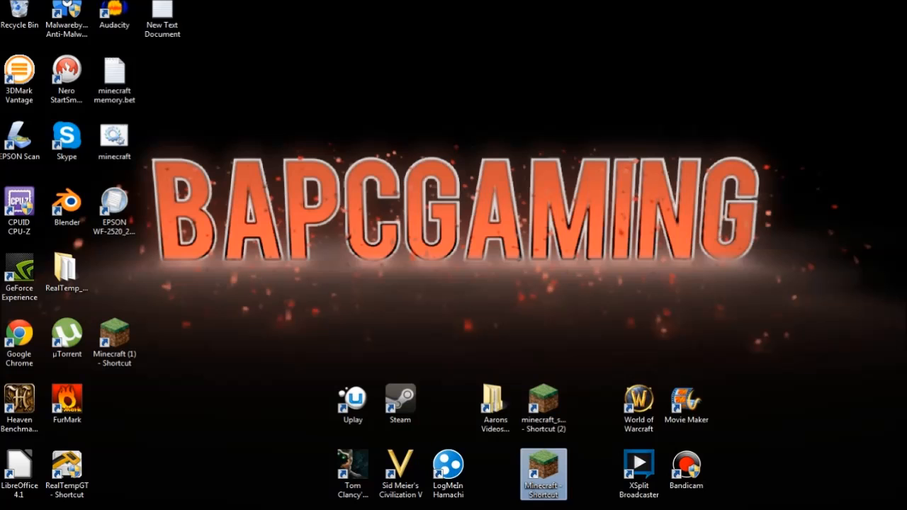
pyautogui.doubleClick(543, 474)
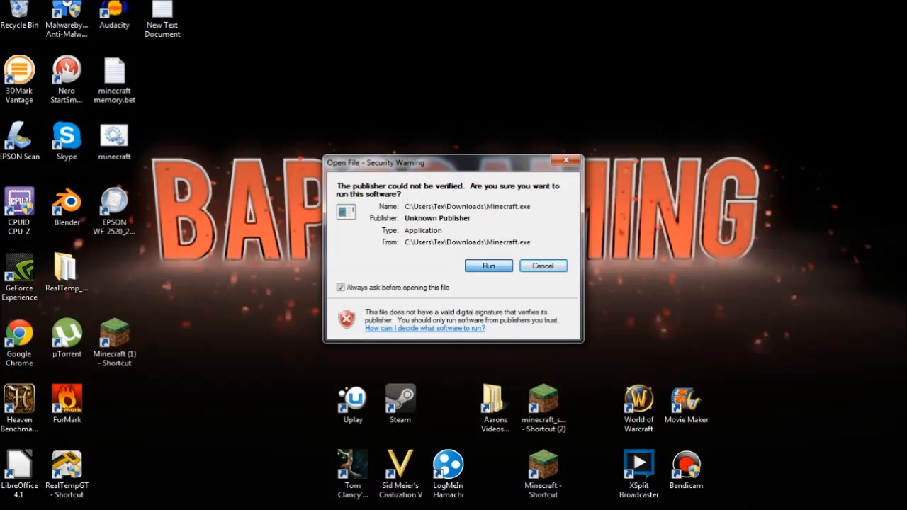
pyautogui.click(489, 266)
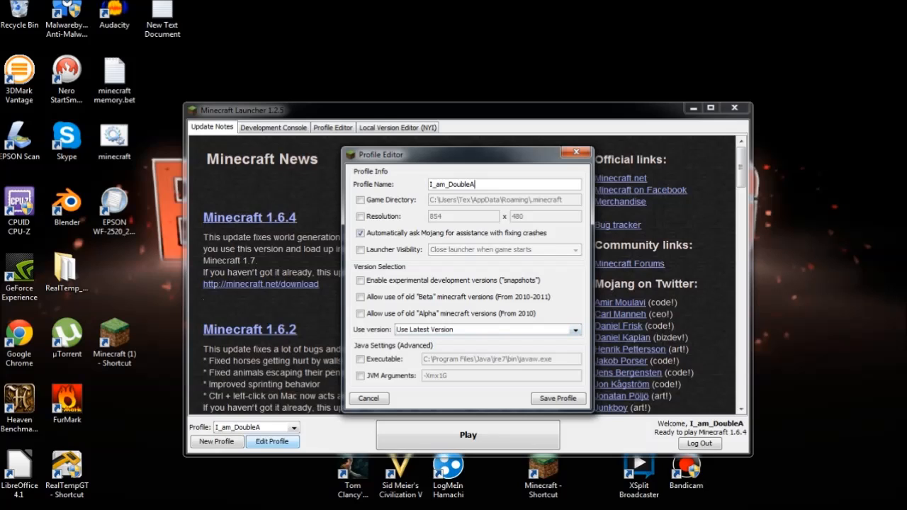
# Step: Save the profile with Use version set to release 1.6.2, then start the game
pyautogui.click(574, 329)
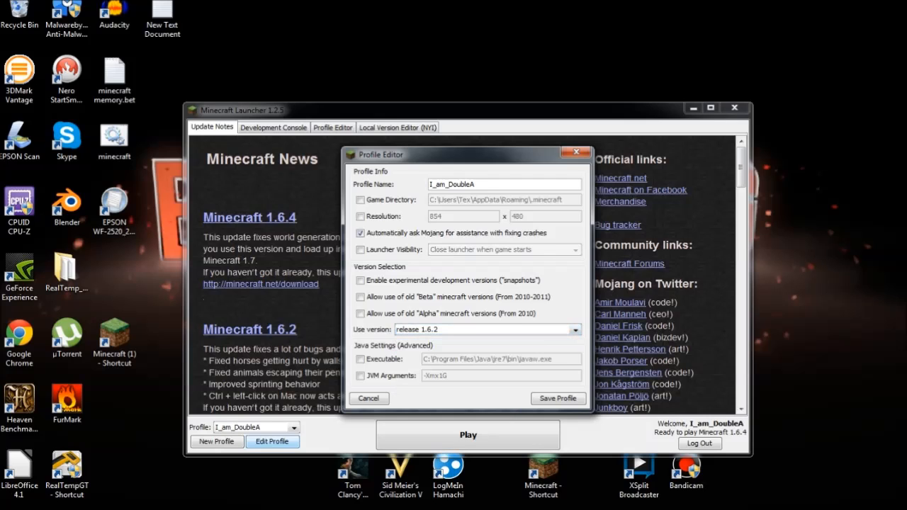
pyautogui.click(368, 398)
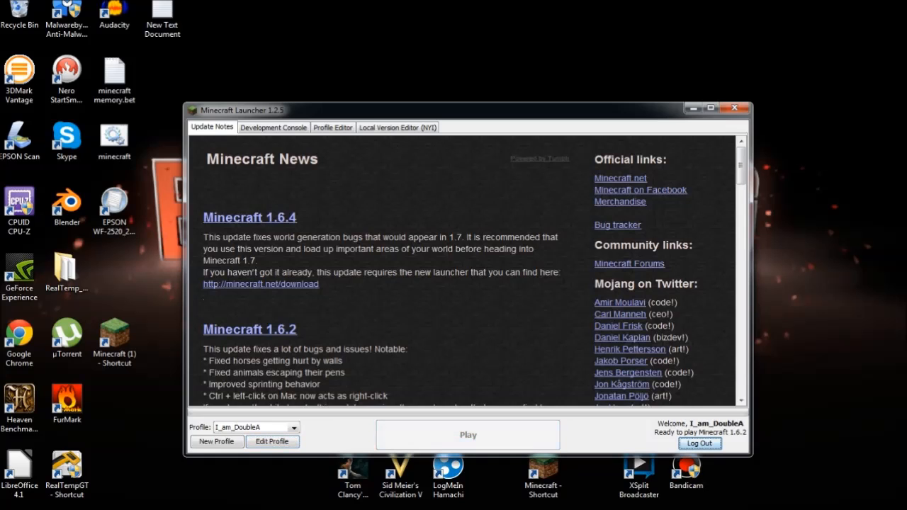
pyautogui.click(467, 434)
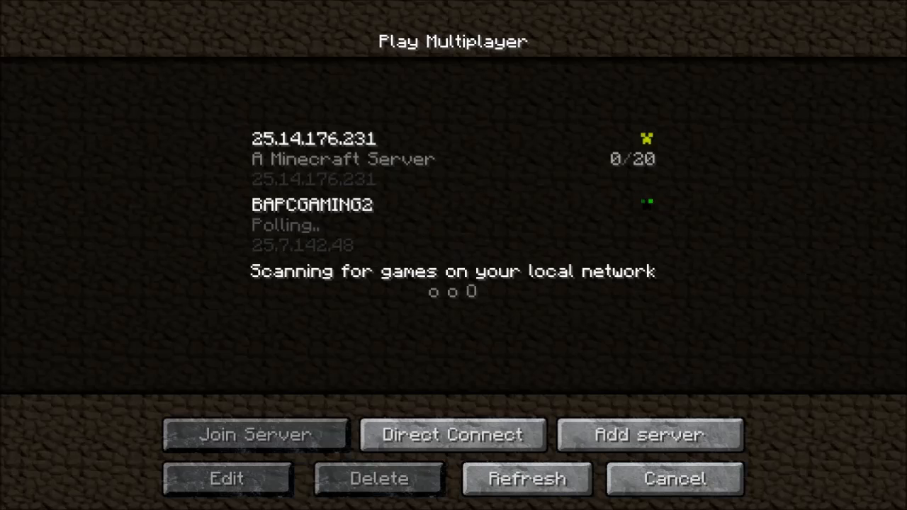
# Step: Select the 25.14.176.231 server entry in the multiplayer list and join it
pyautogui.click(454, 158)
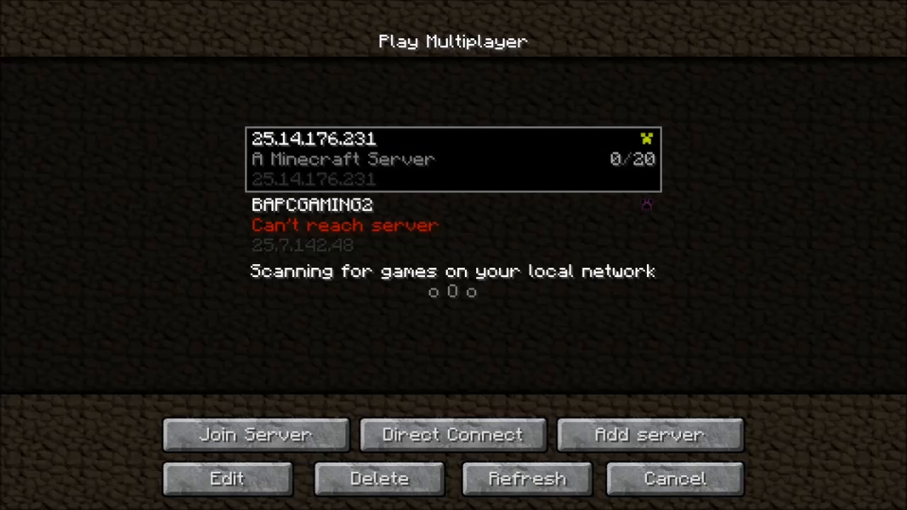
pyautogui.click(255, 434)
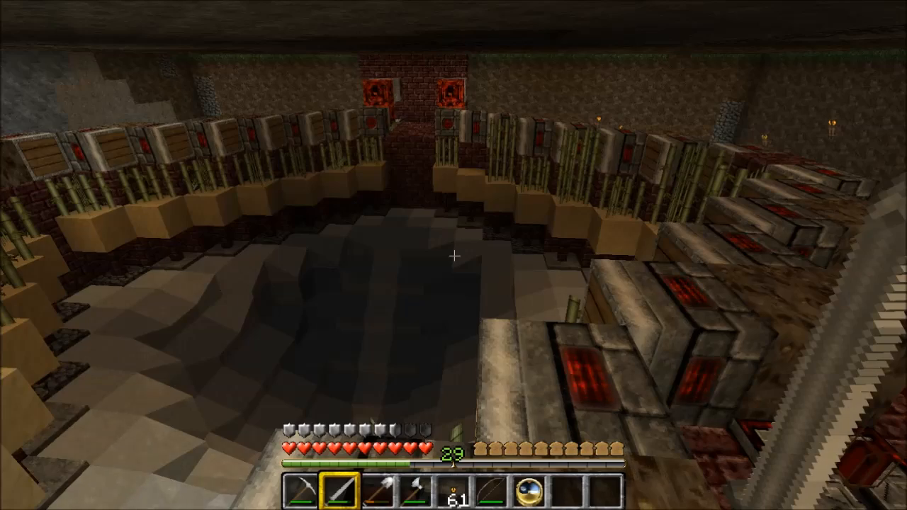
pyautogui.moveTo(454, 255)
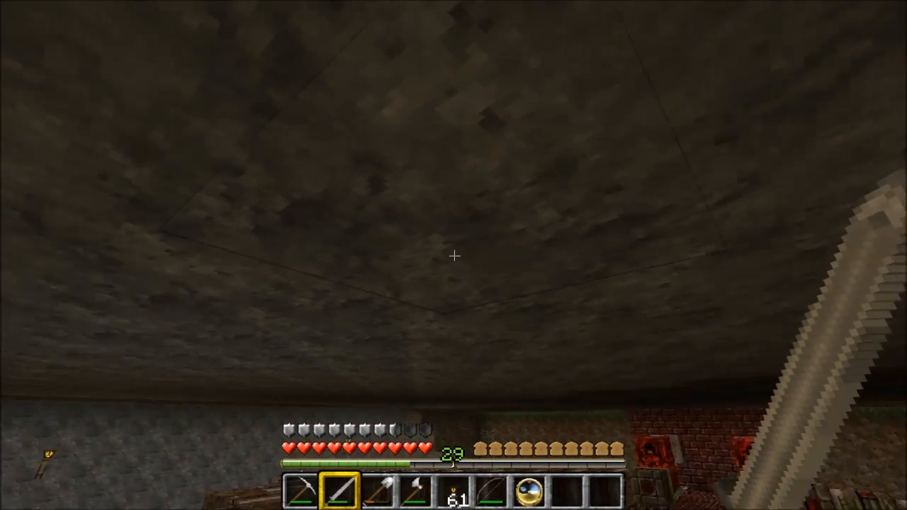
pyautogui.moveTo(454, 255)
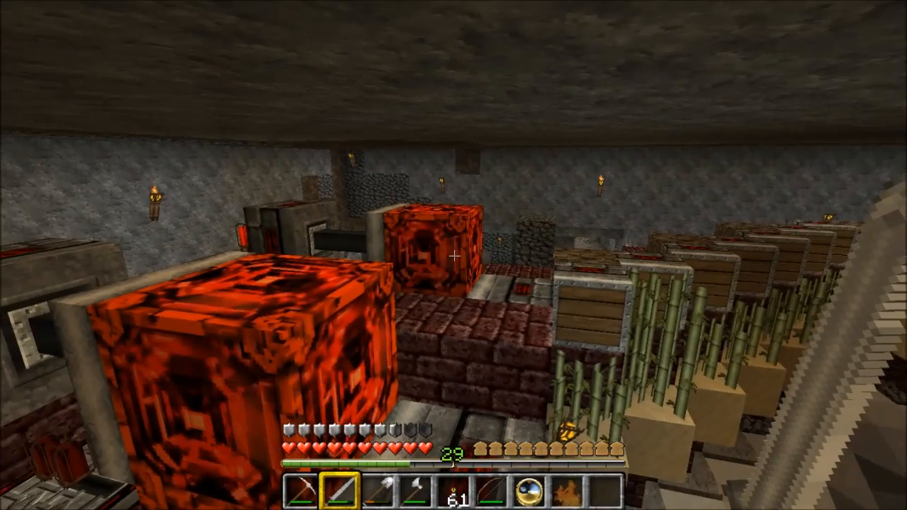
pyautogui.moveTo(454, 255)
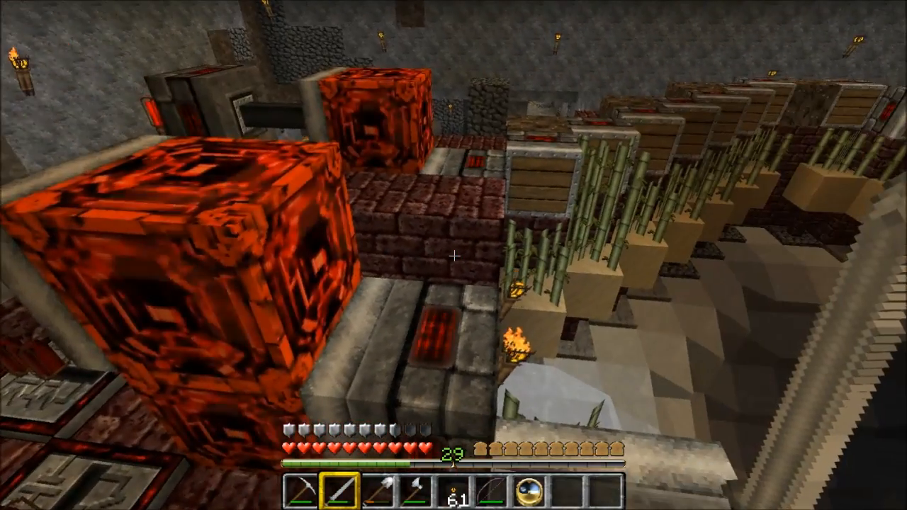
pyautogui.moveTo(454, 256)
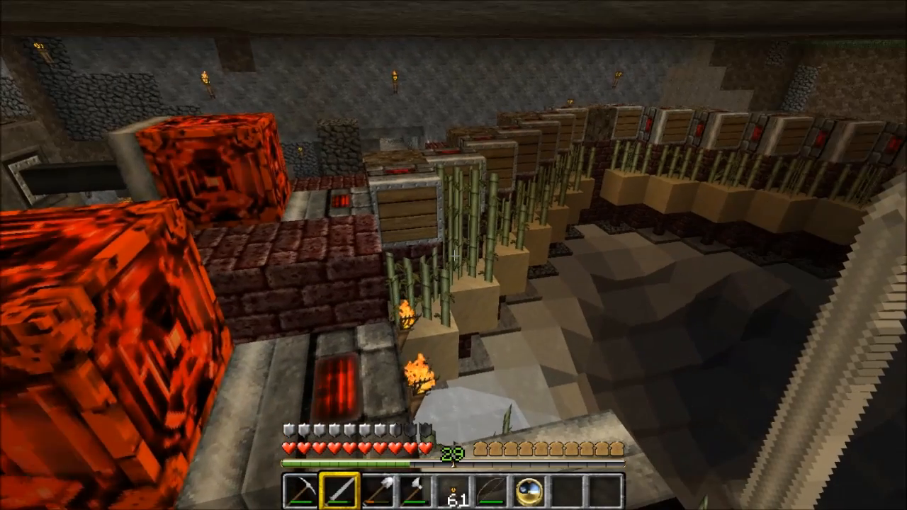
pyautogui.moveTo(453, 256)
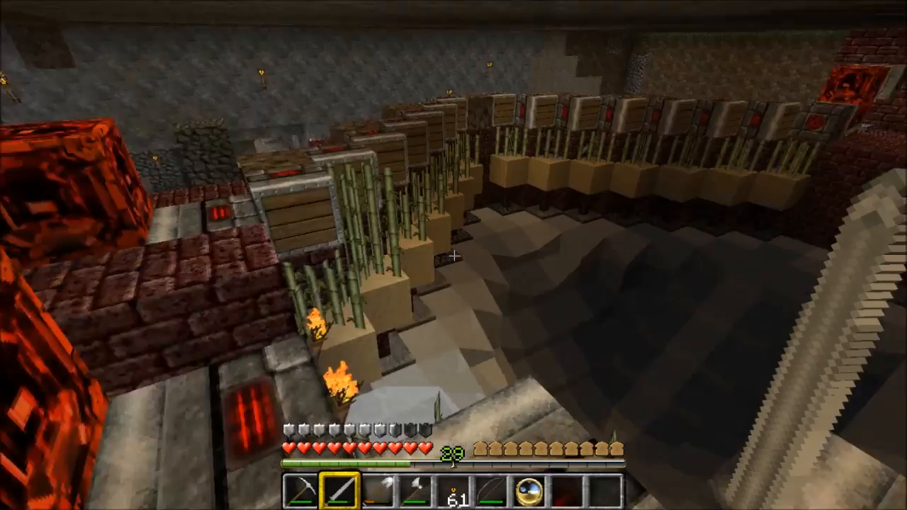
pyautogui.moveTo(454, 255)
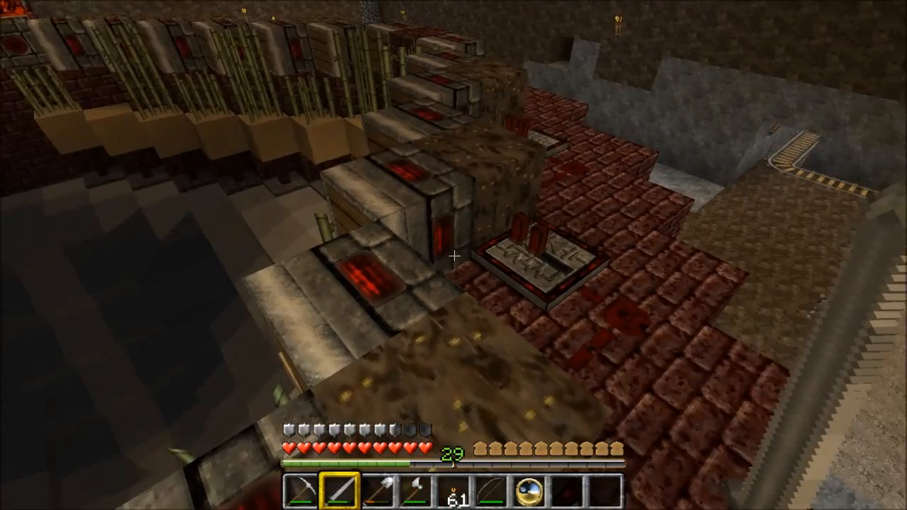
pyautogui.moveTo(454, 255)
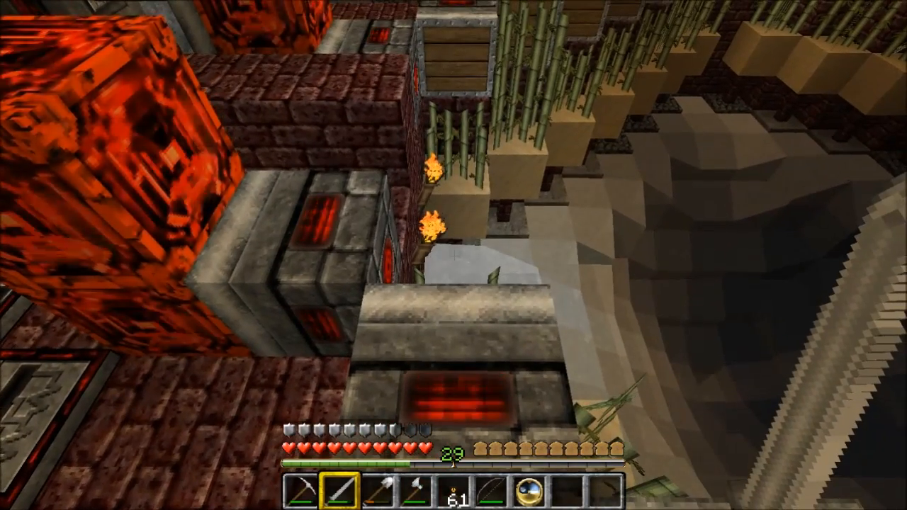